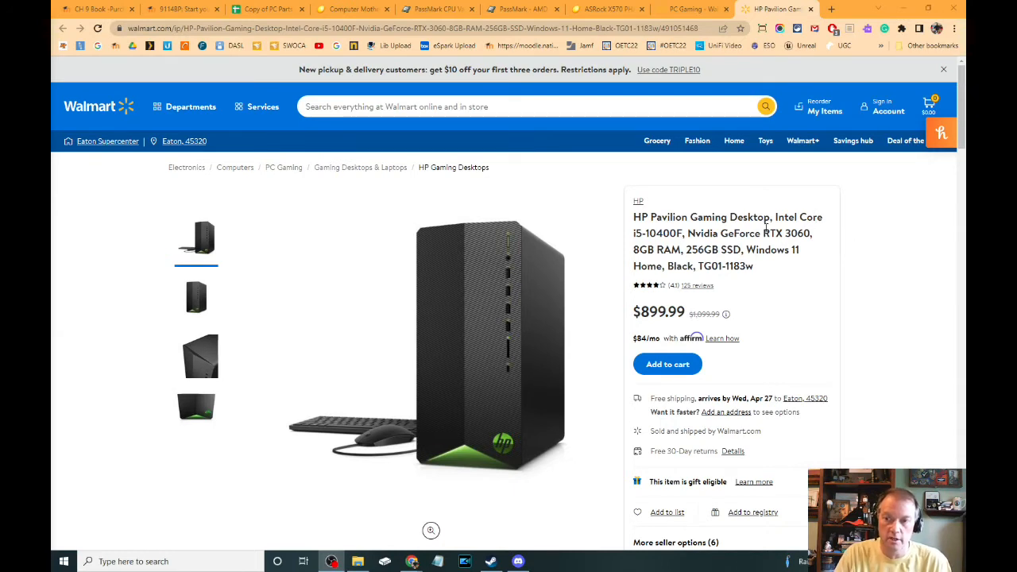
Bring up Newegg's GeForce RTX 3060 graphics card search results
double_click(785, 232)
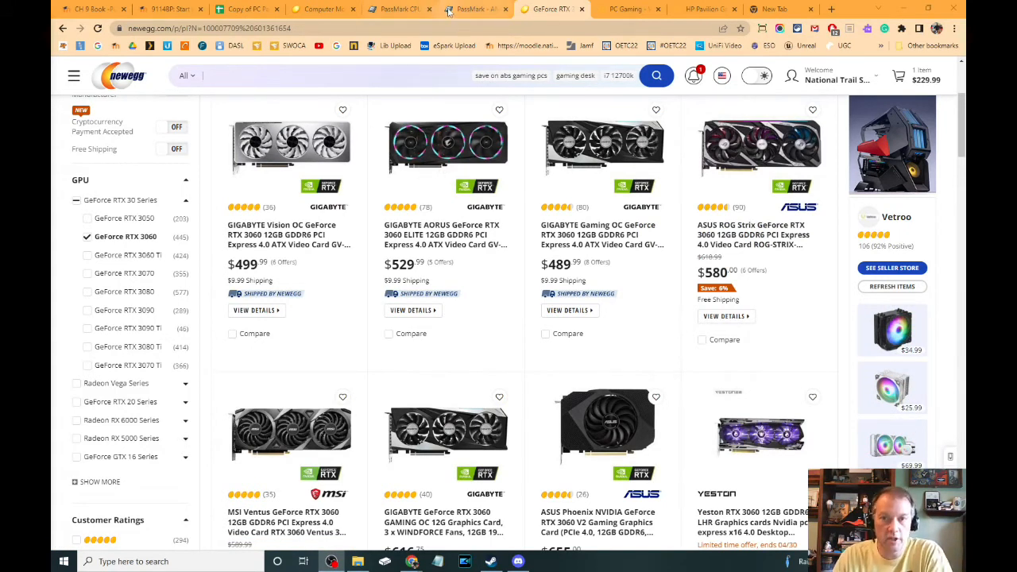
Return to the Walmart HP Pavilion desktop listing at $899.99
click(702, 10)
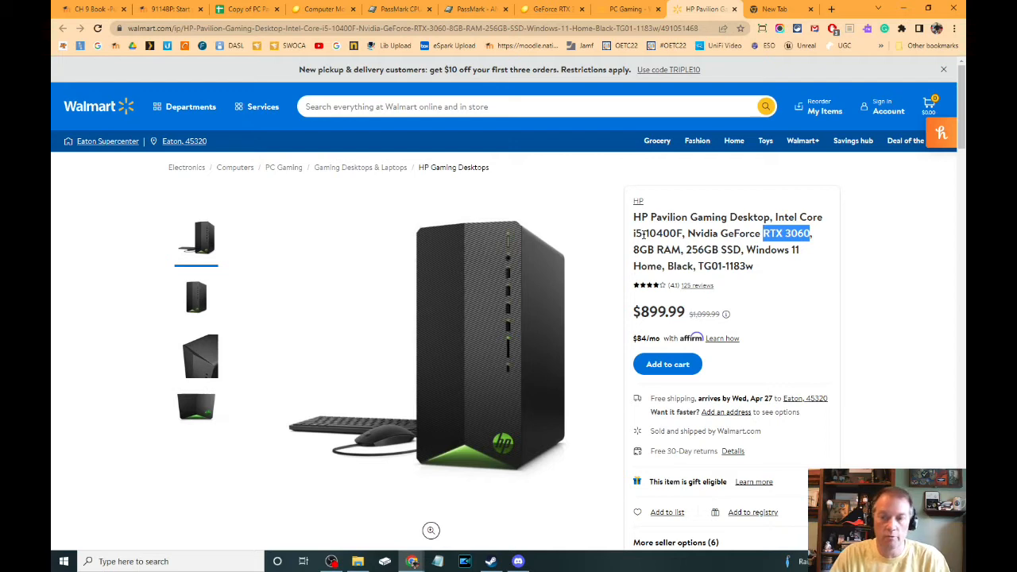
Highlight the HP Pavilion's 8GB RAM, 256 GB SSD storage and single 8 GB memory module specs
double_click(656, 248)
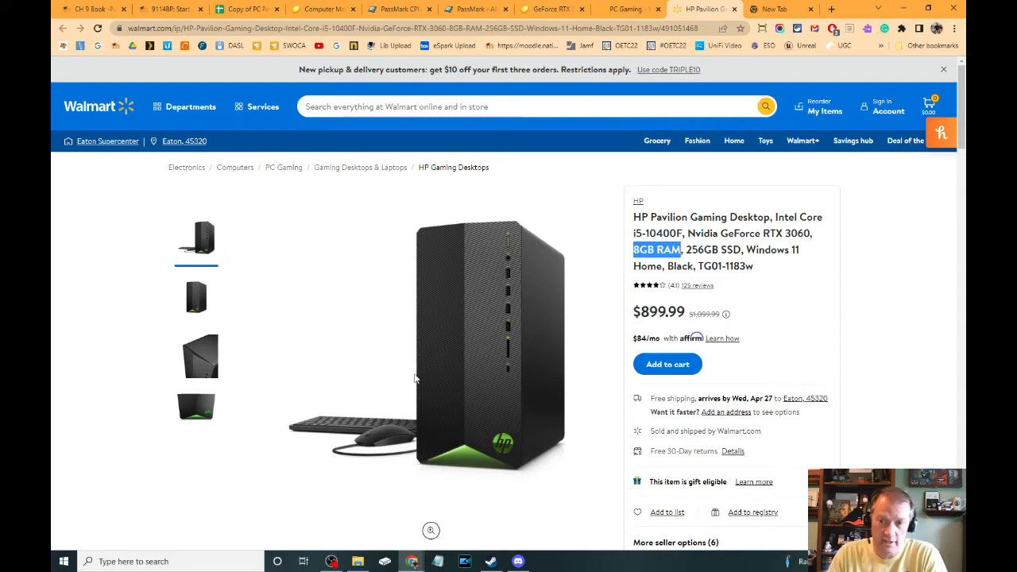
scroll(down, 3)
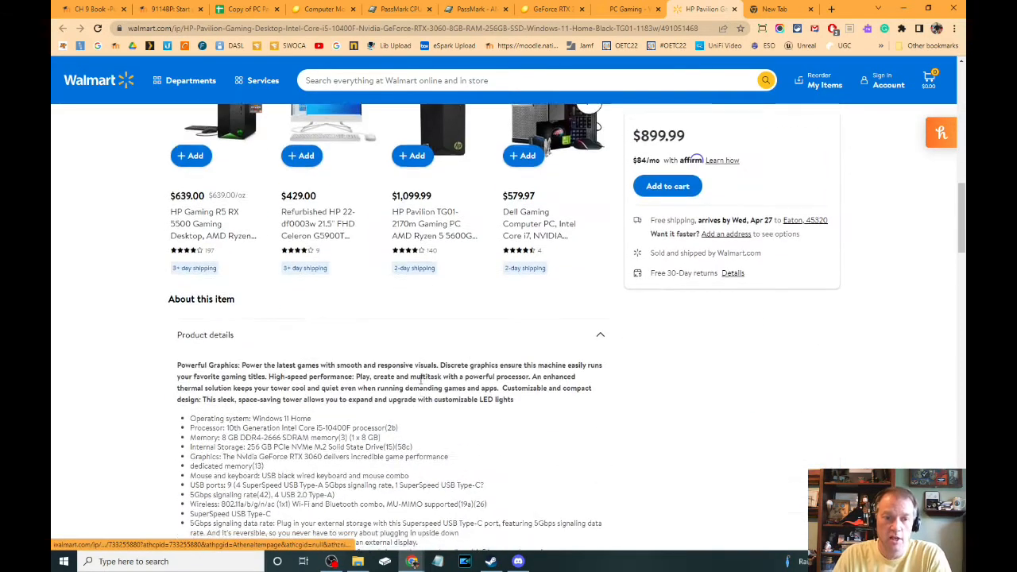
scroll(down, 3)
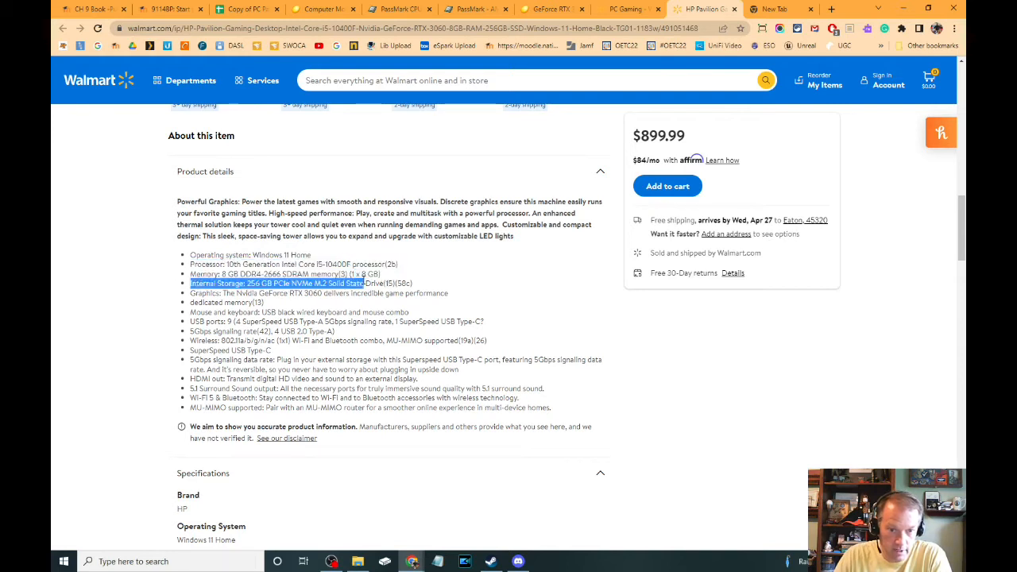
double_click(366, 273)
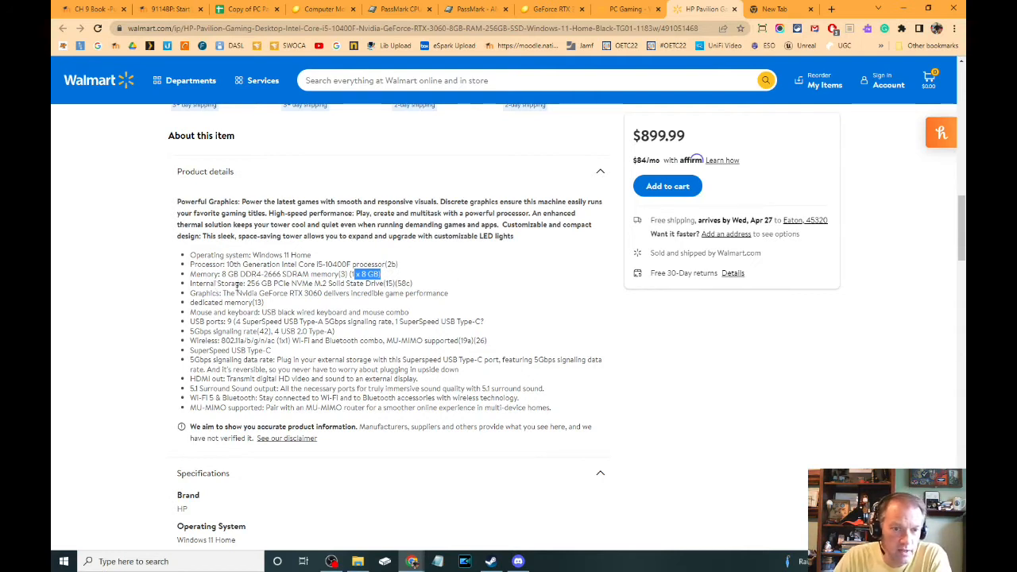
double_click(321, 282)
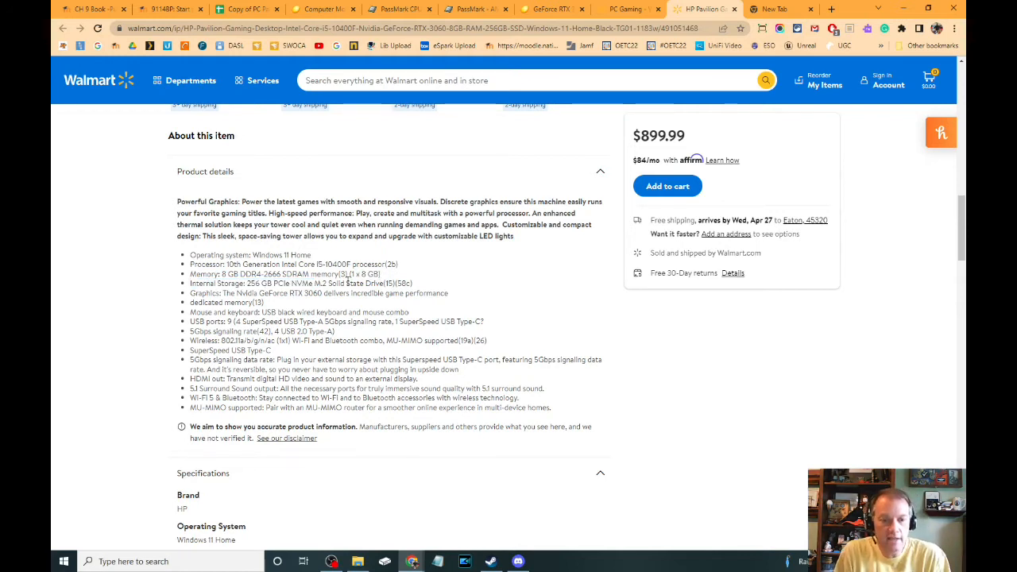
scroll(up, 3)
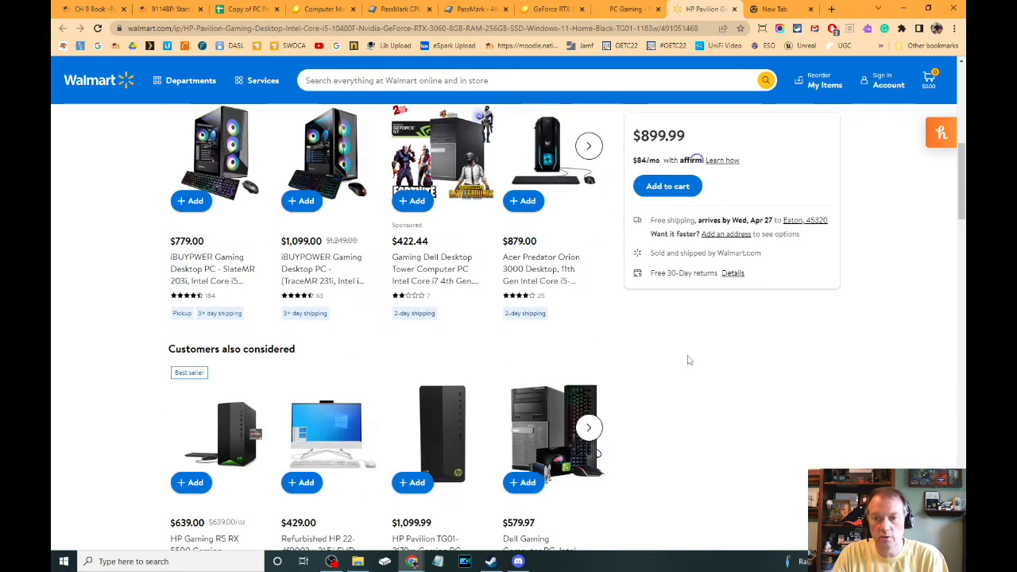
scroll(up, 3)
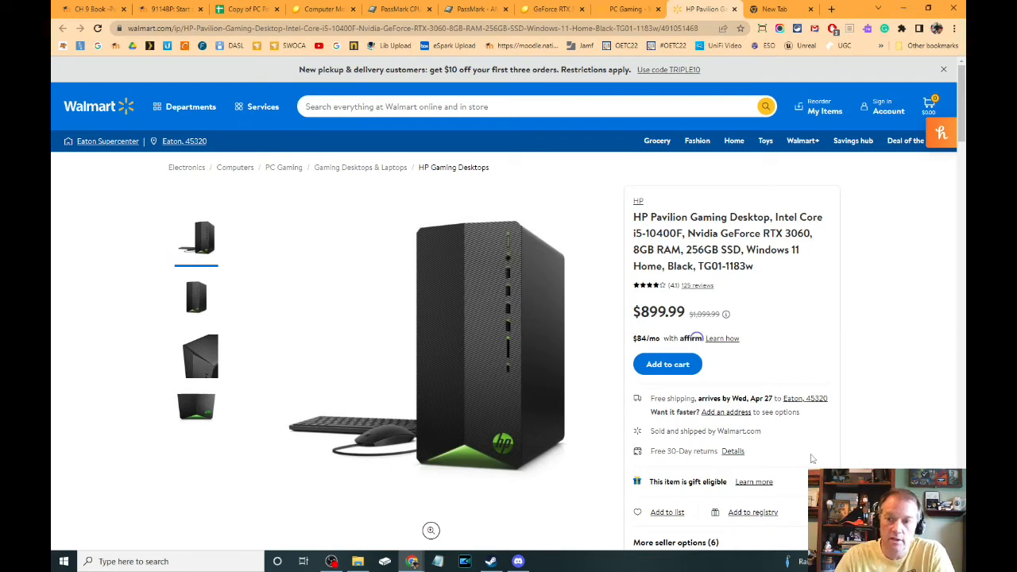
mouse_move(810, 232)
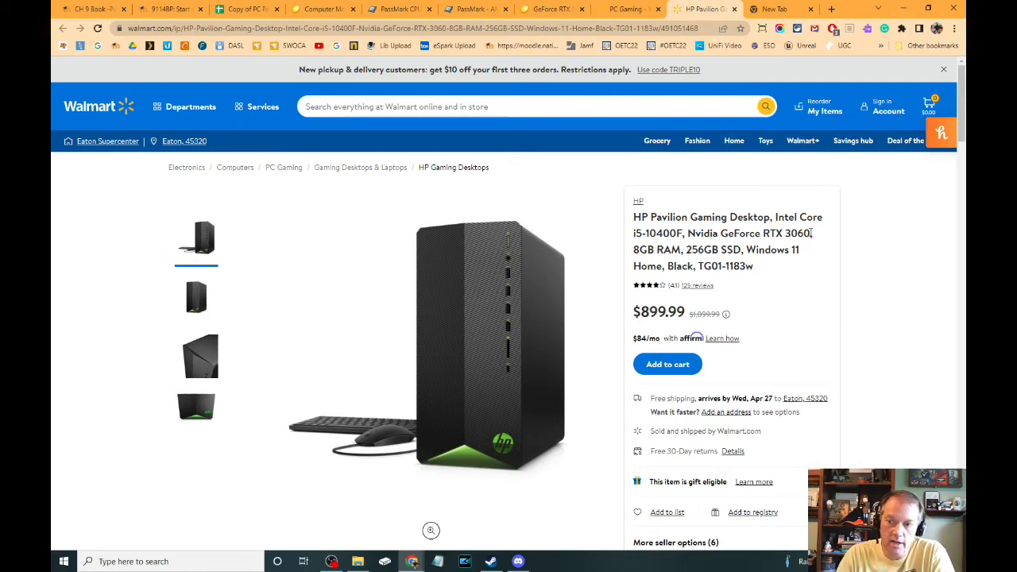
Highlight the HP's GeForce RTX 3060, then bring up Newegg's GIGABYTE Vision RTX 3060 card page
double_click(764, 232)
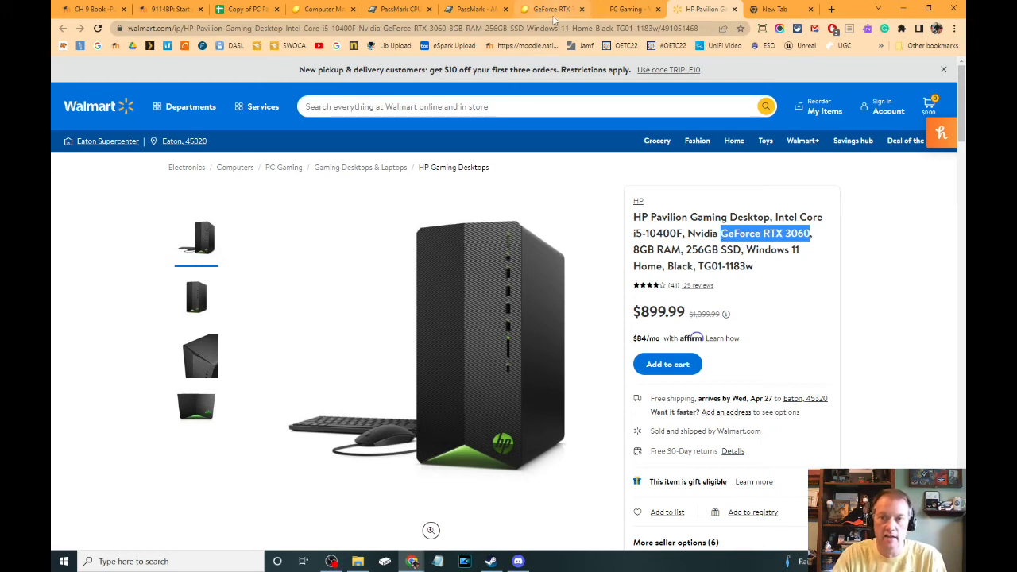
click(549, 10)
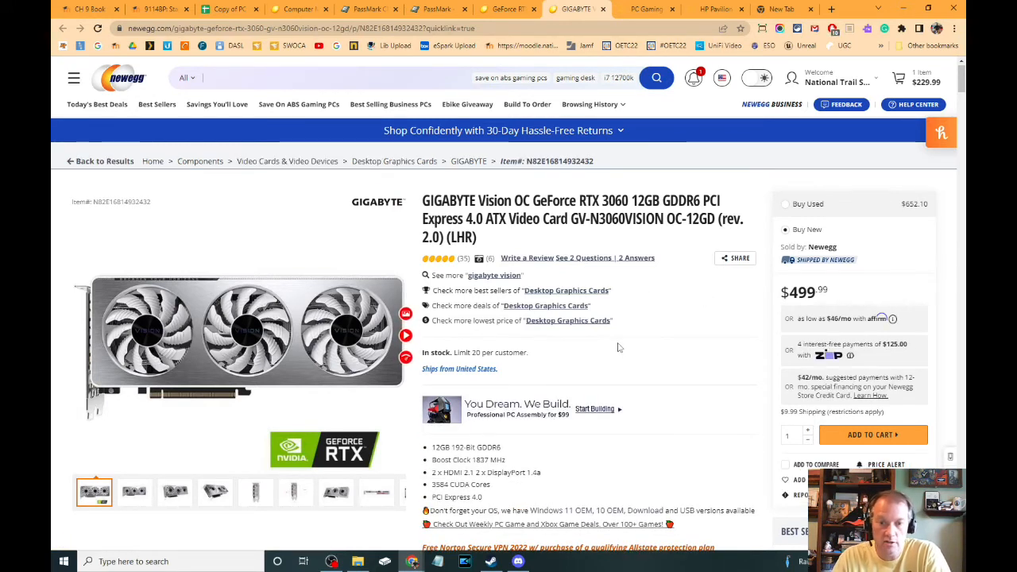
Review the GIGABYTE Vision RTX 3060's $499.99 Newegg page and return to the Walmart HP Pavilion listing
scroll(down, 3)
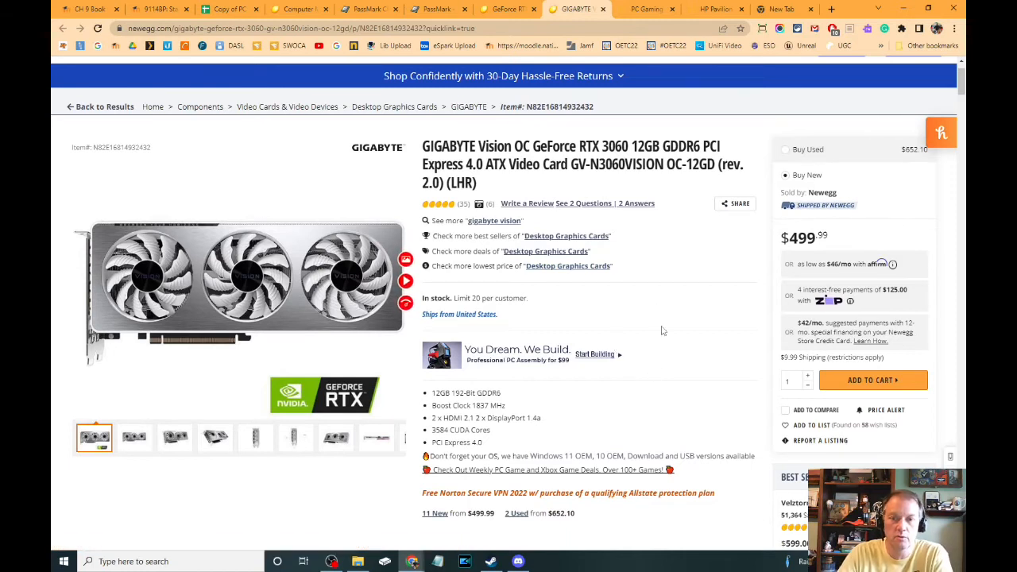
scroll(up, 3)
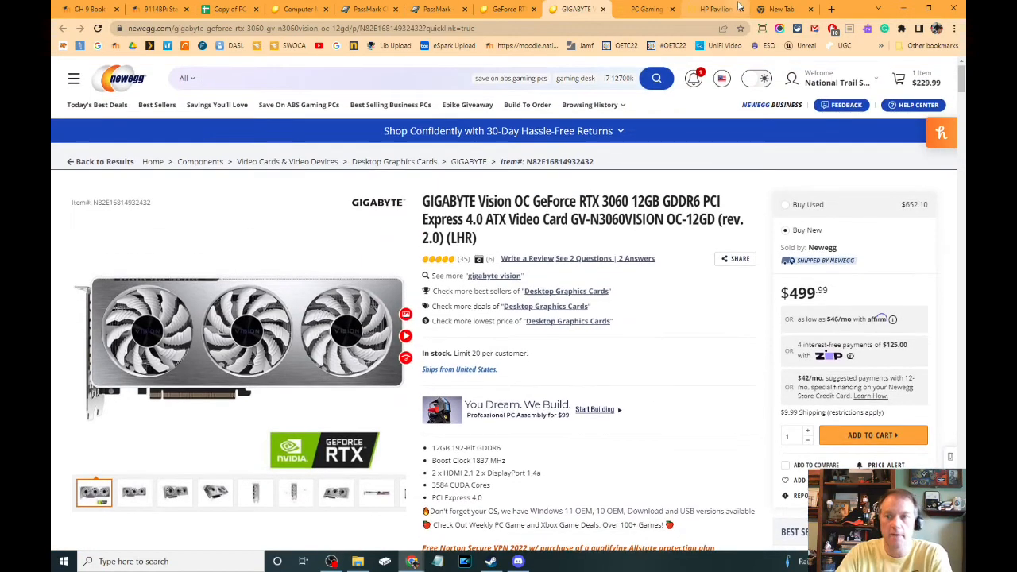
click(703, 10)
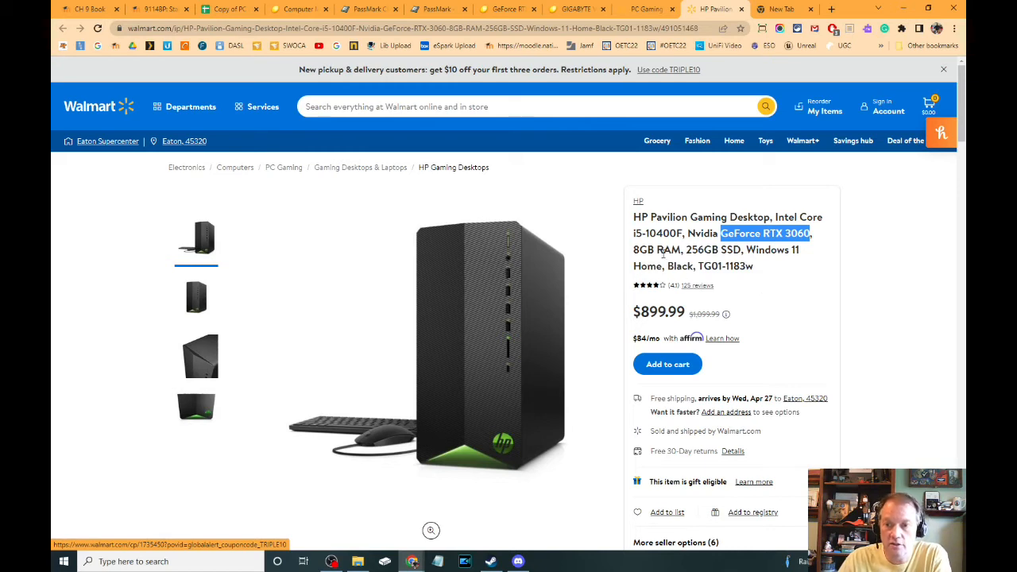
mouse_move(745, 285)
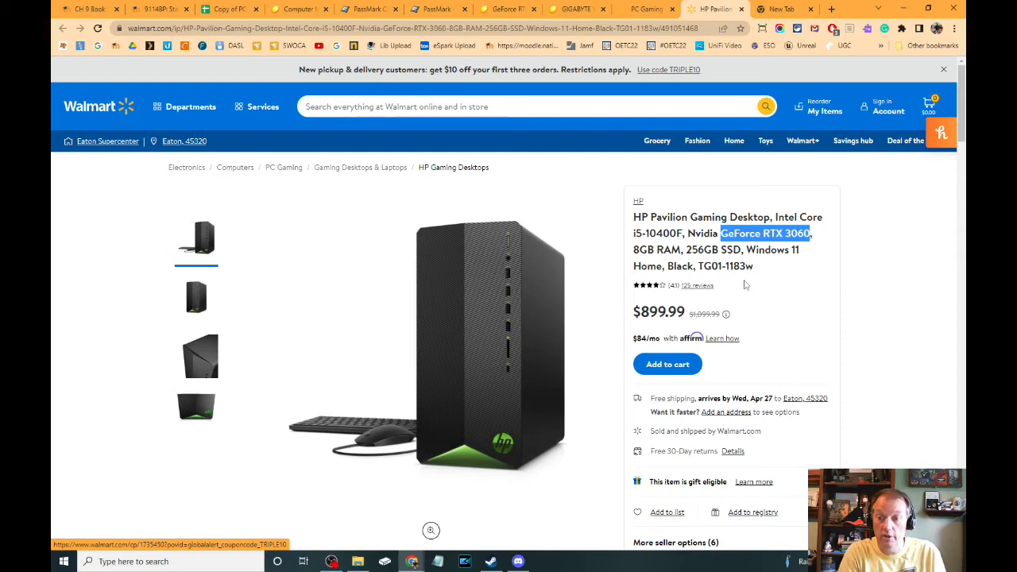
mouse_move(568, 381)
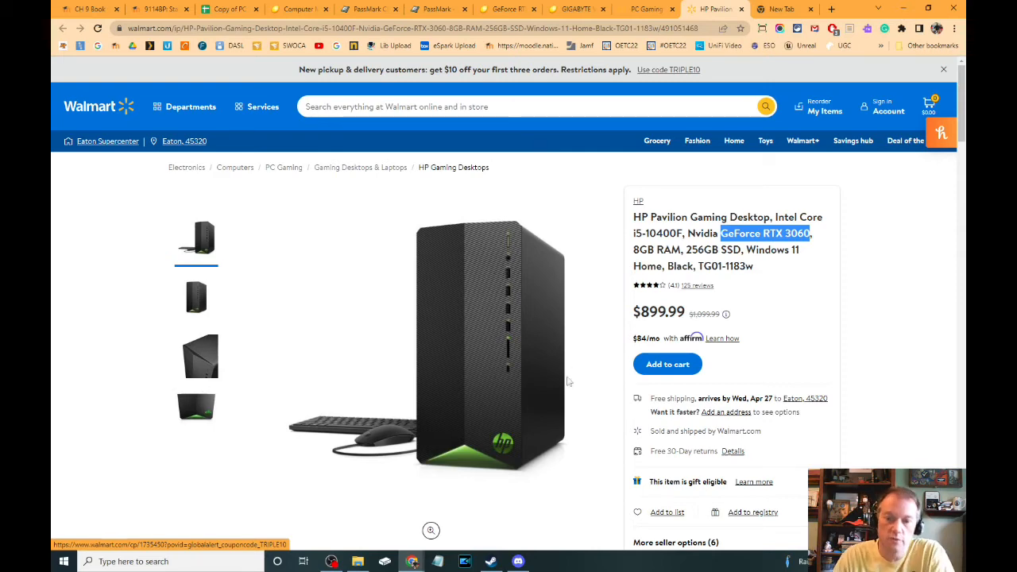
Open the $779.00 iBUYPOWER SlateMR 203i desktop from the HP Pavilion's similar items
scroll(down, 3)
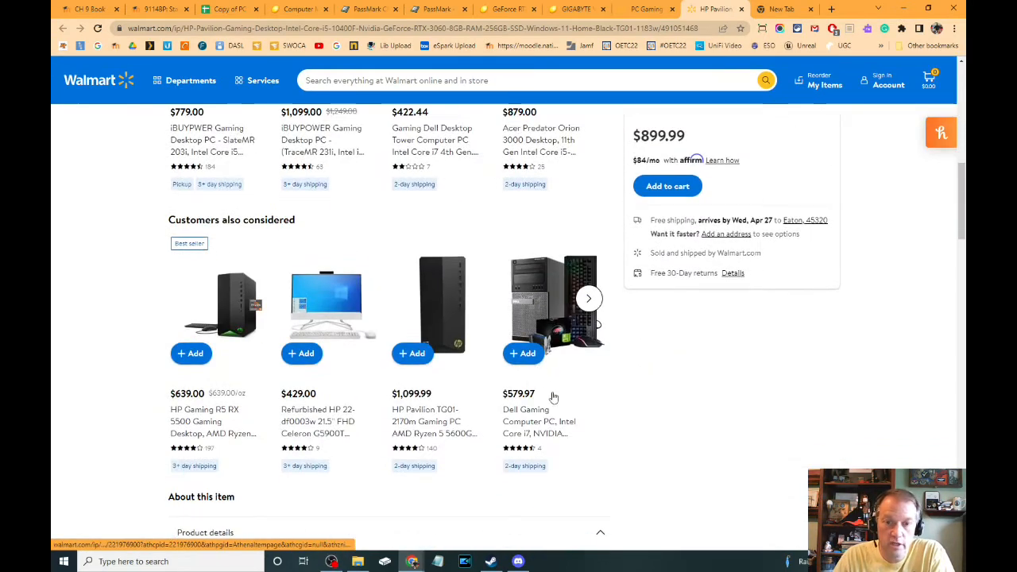
scroll(up, 3)
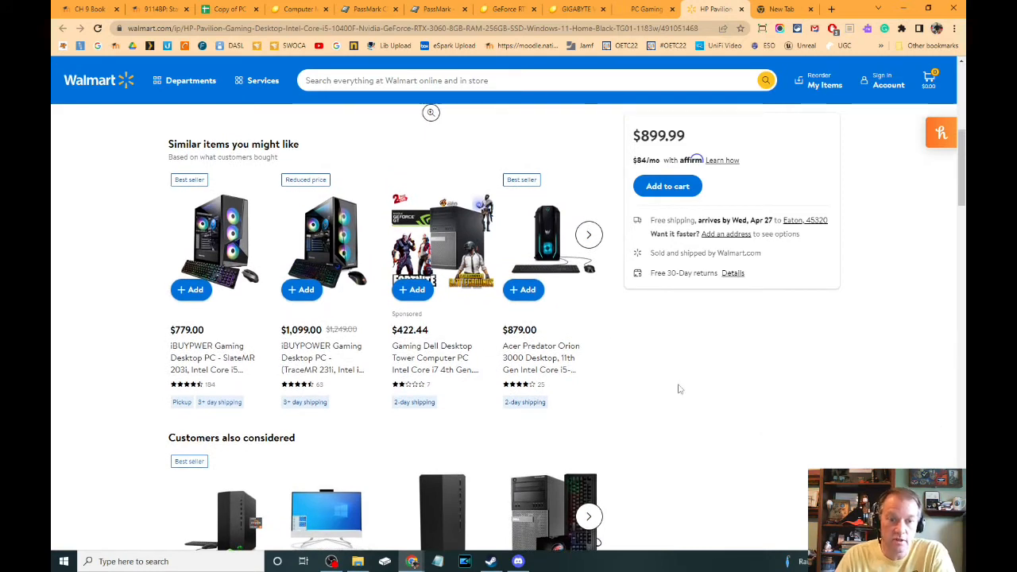
click(213, 357)
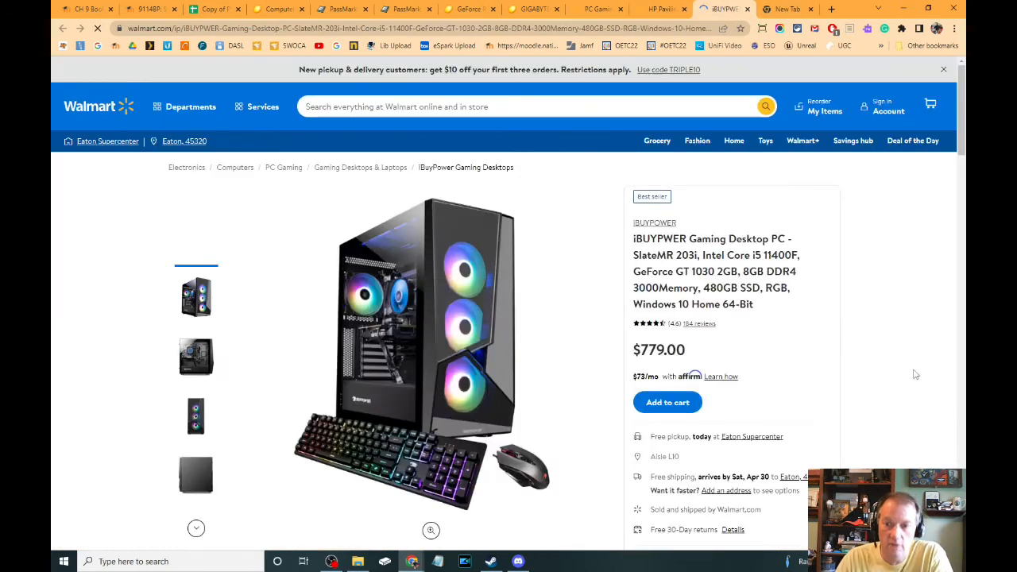
Highlight the iBUYPOWER's GeForce GT 1030 graphics, dismiss the price-tips popup and go back to the HP Pavilion
scroll(down, 3)
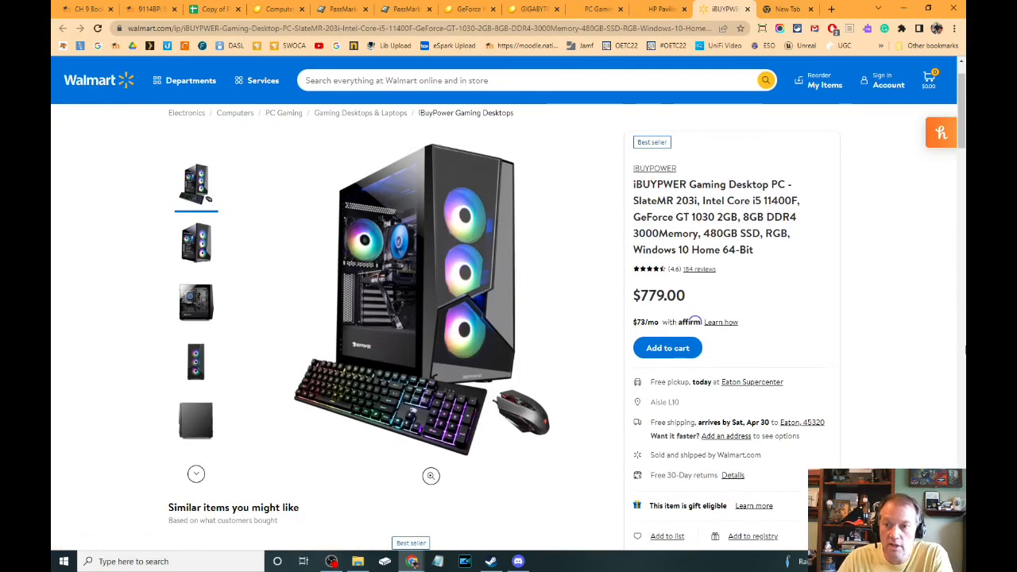
double_click(674, 216)
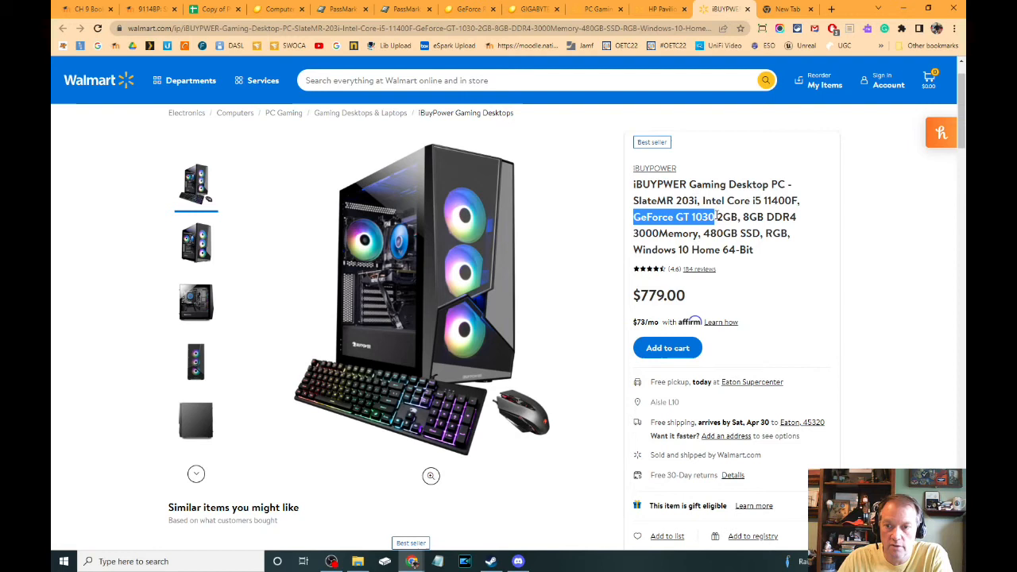
click(941, 132)
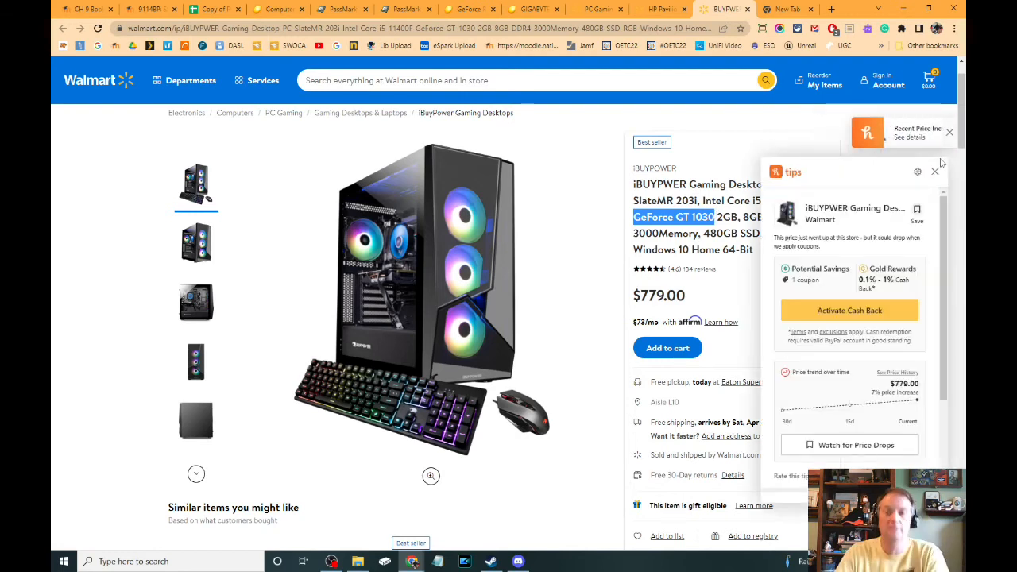
click(934, 172)
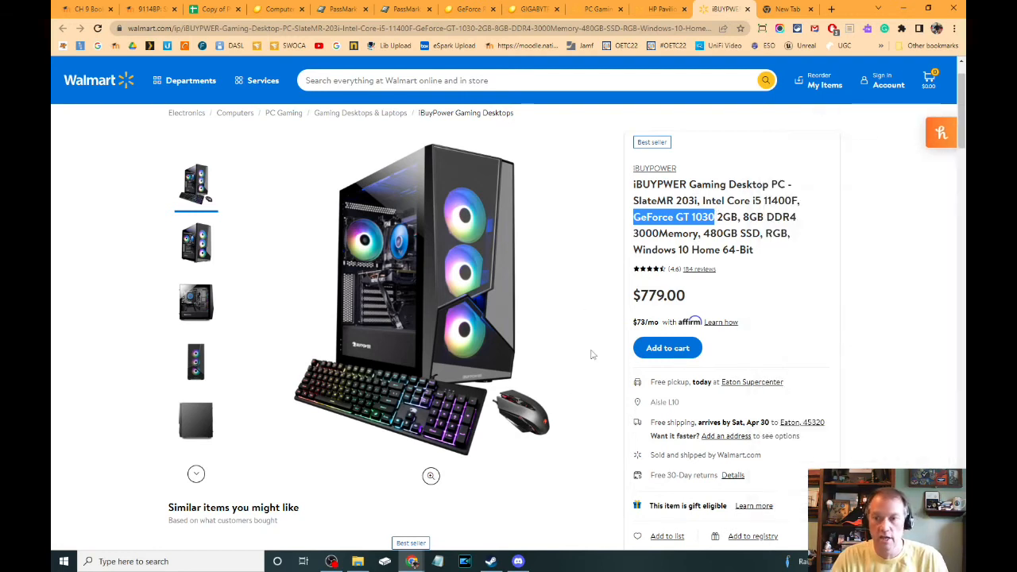
mouse_move(921, 419)
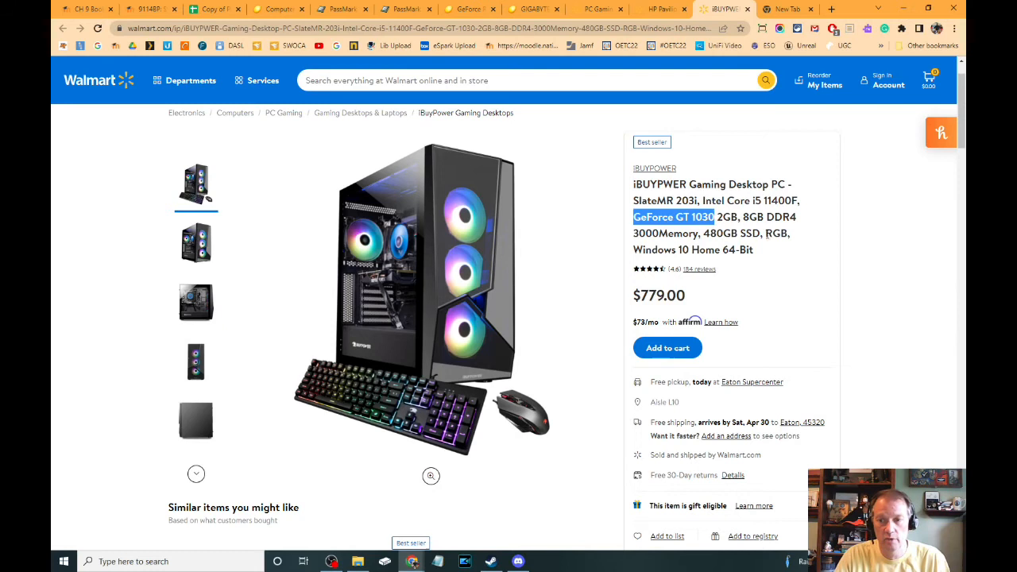
click(654, 9)
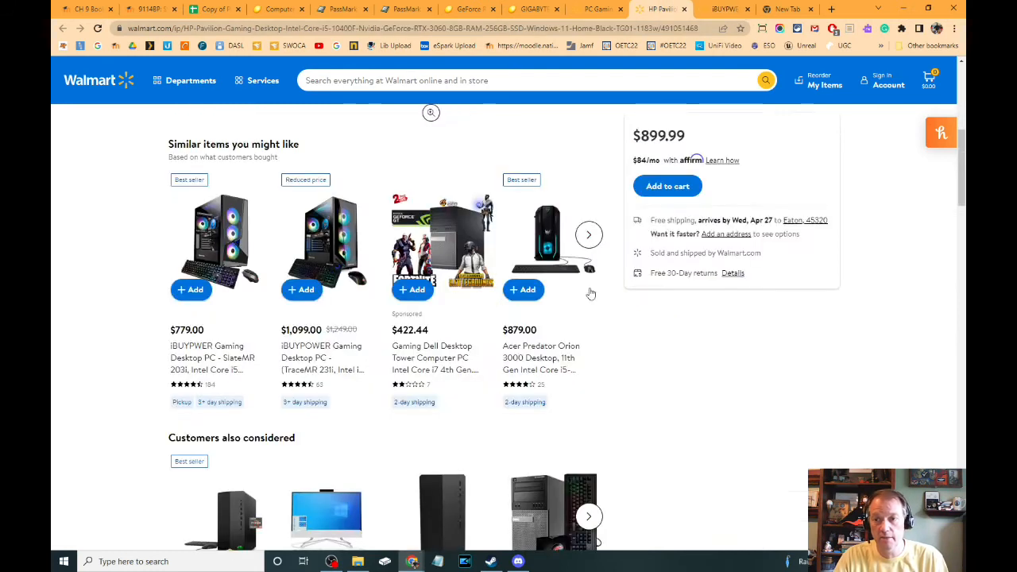
Scroll the HP Pavilion page to its product details and specifications: Windows 11 Home, 8GB RAM, RTX 3060
scroll(up, 3)
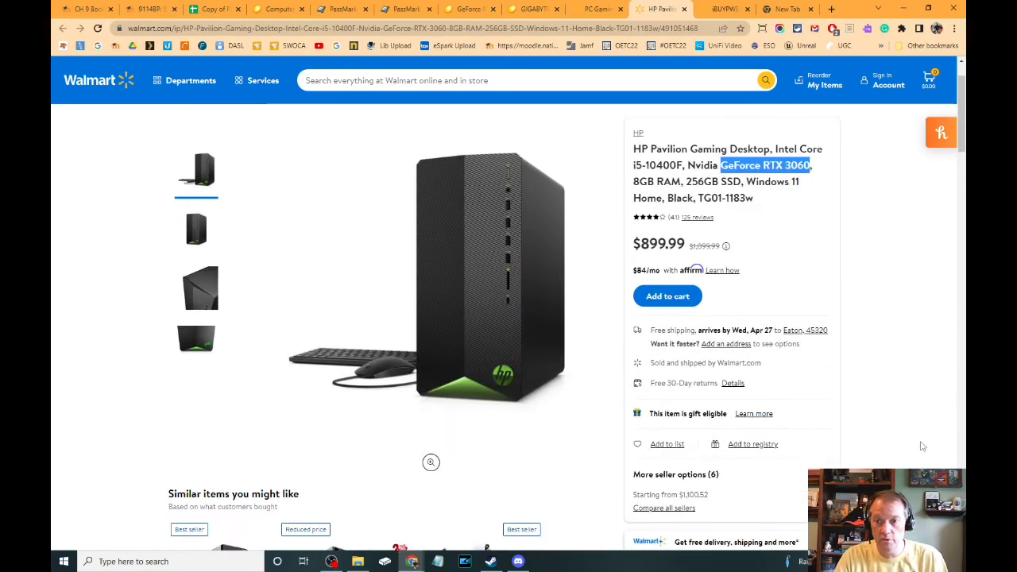
scroll(up, 3)
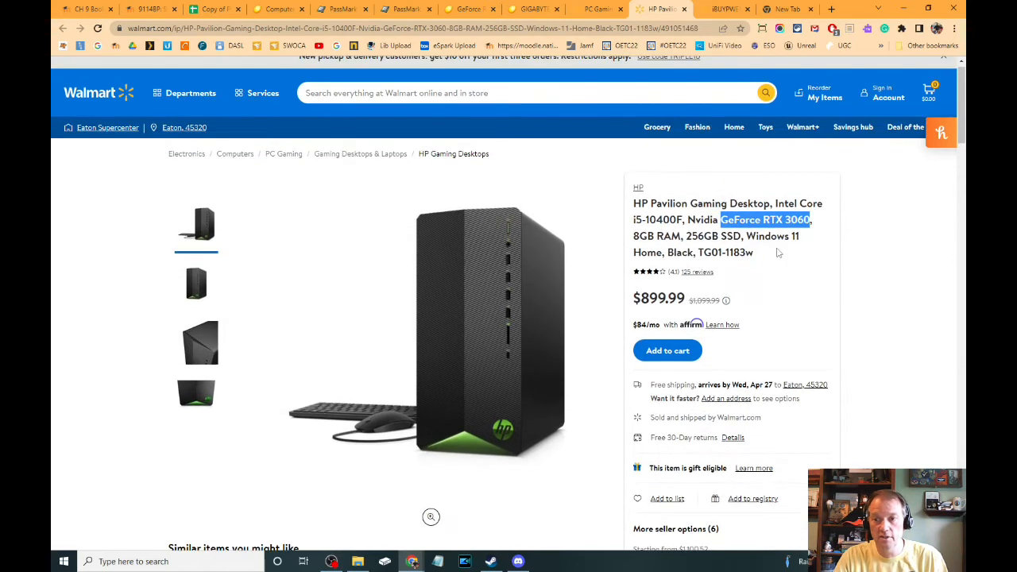
mouse_move(940, 359)
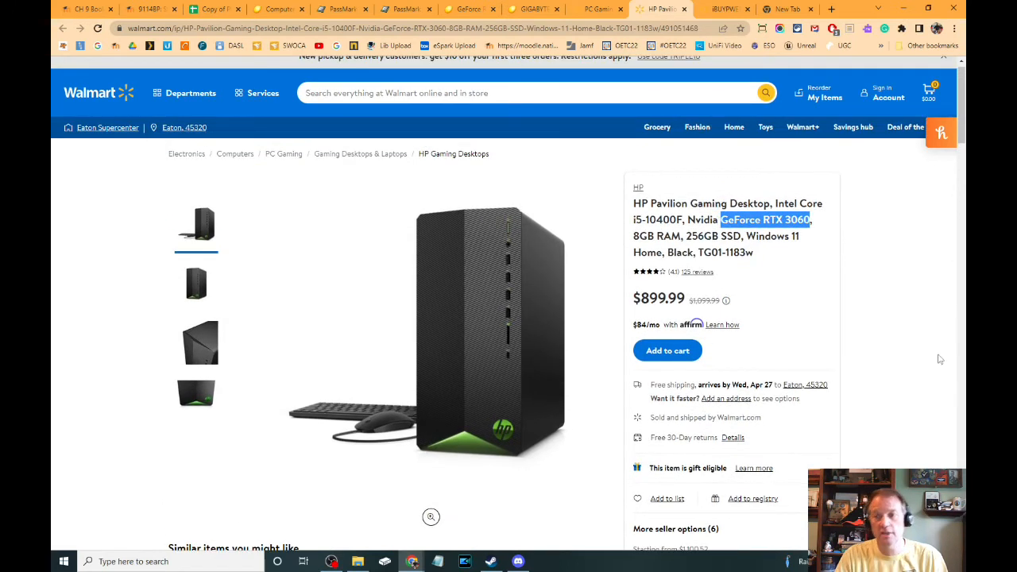
mouse_move(349, 366)
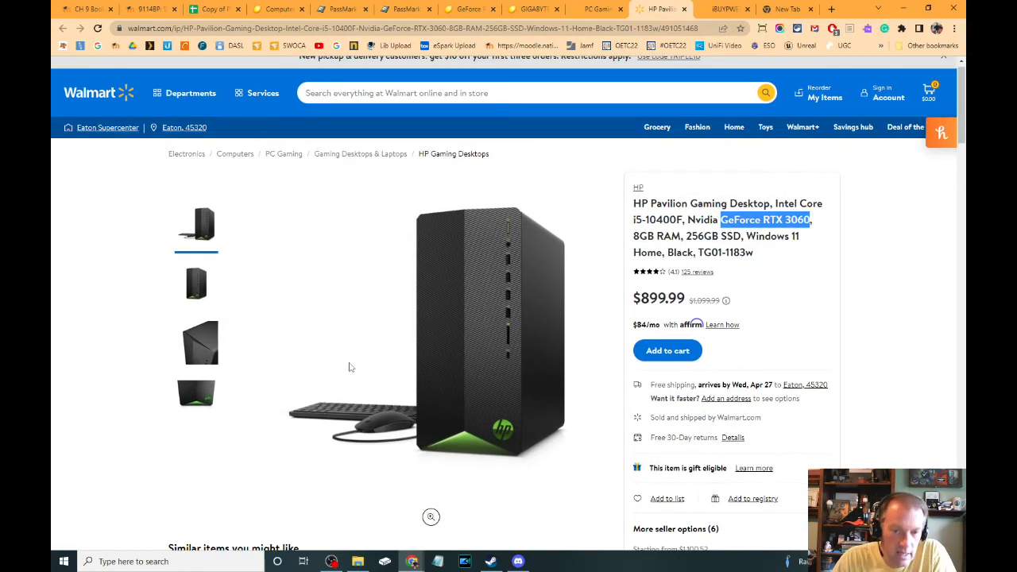
scroll(down, 3)
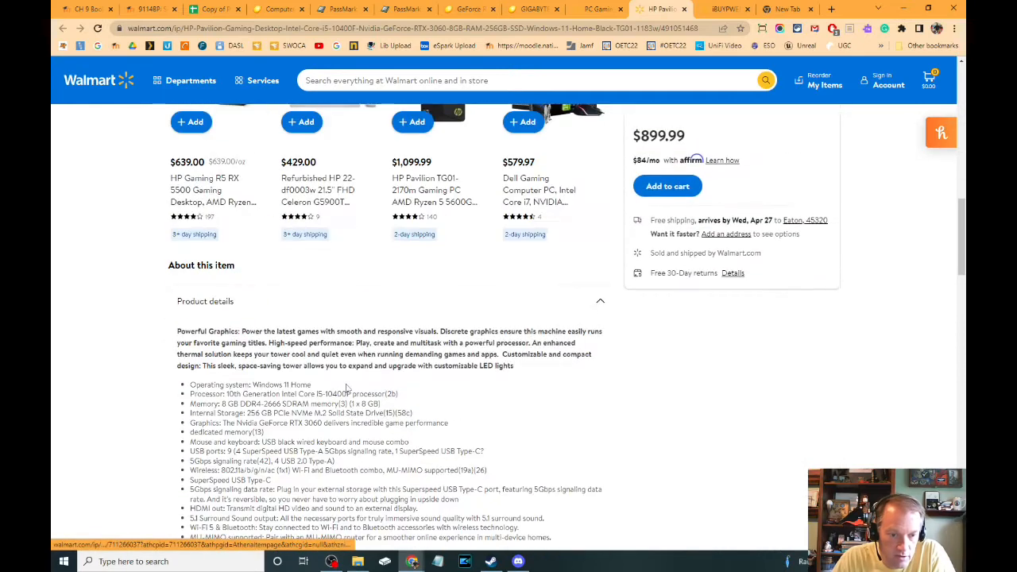
scroll(down, 3)
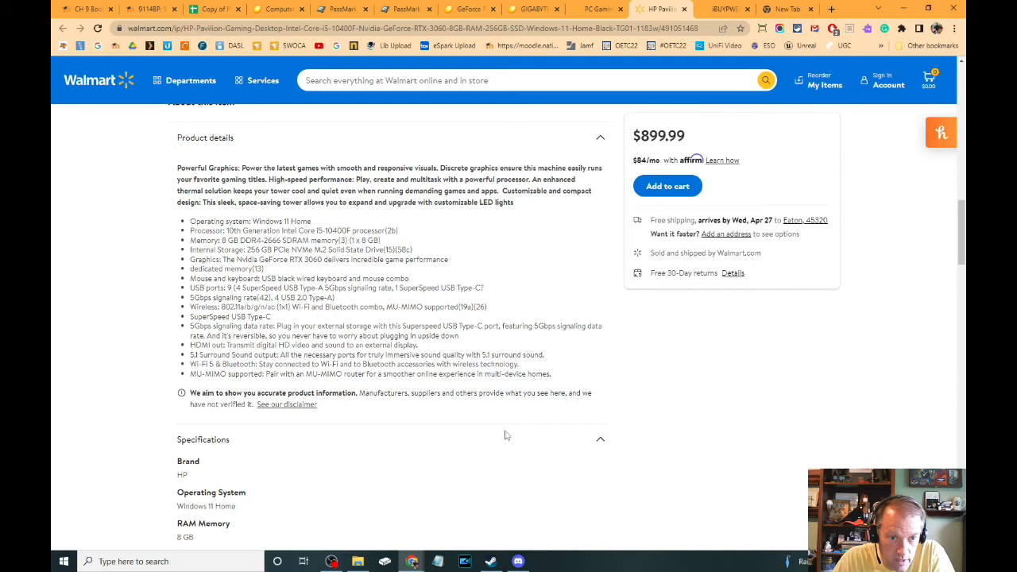
mouse_move(216, 267)
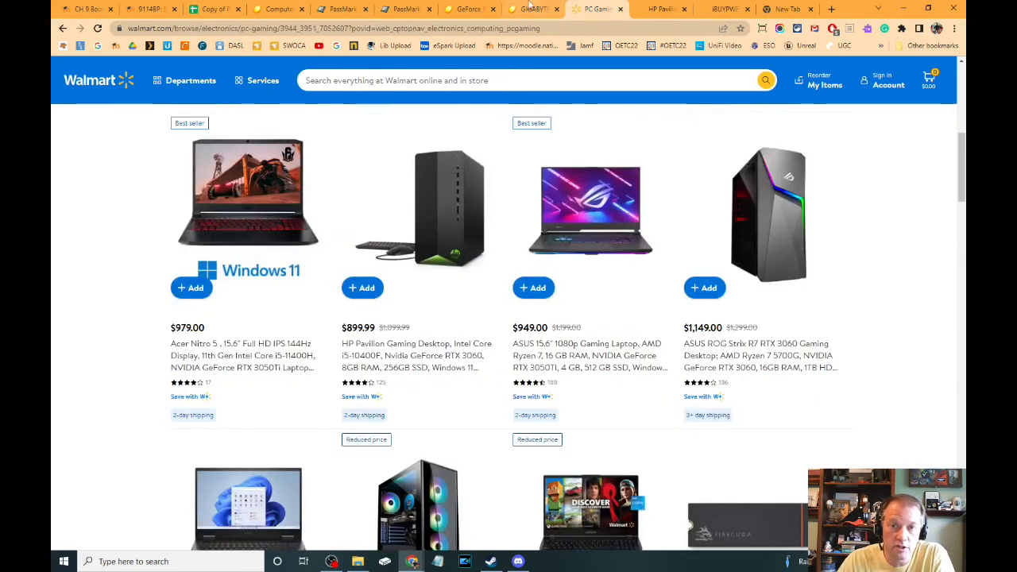
click(532, 9)
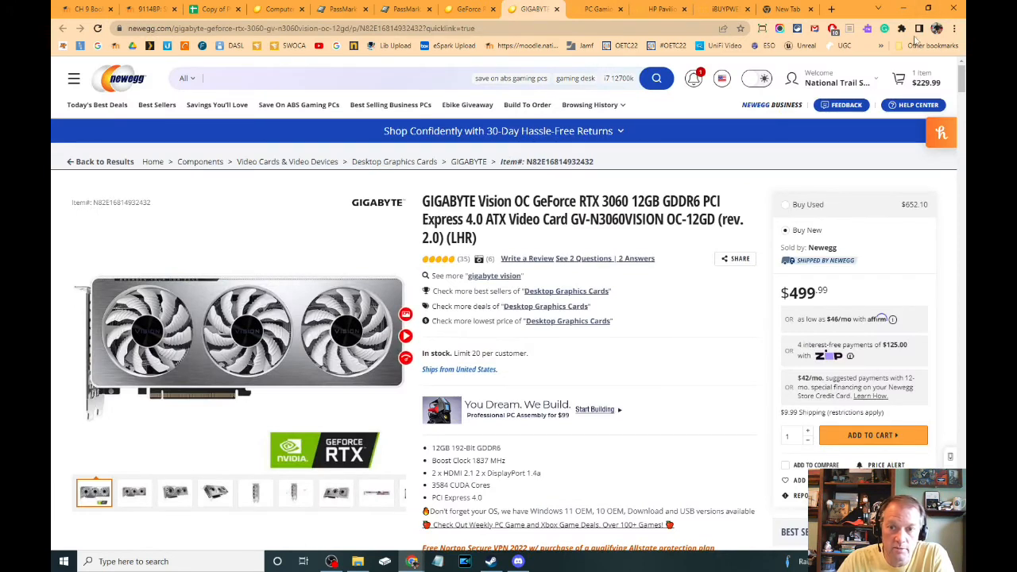
mouse_move(778, 10)
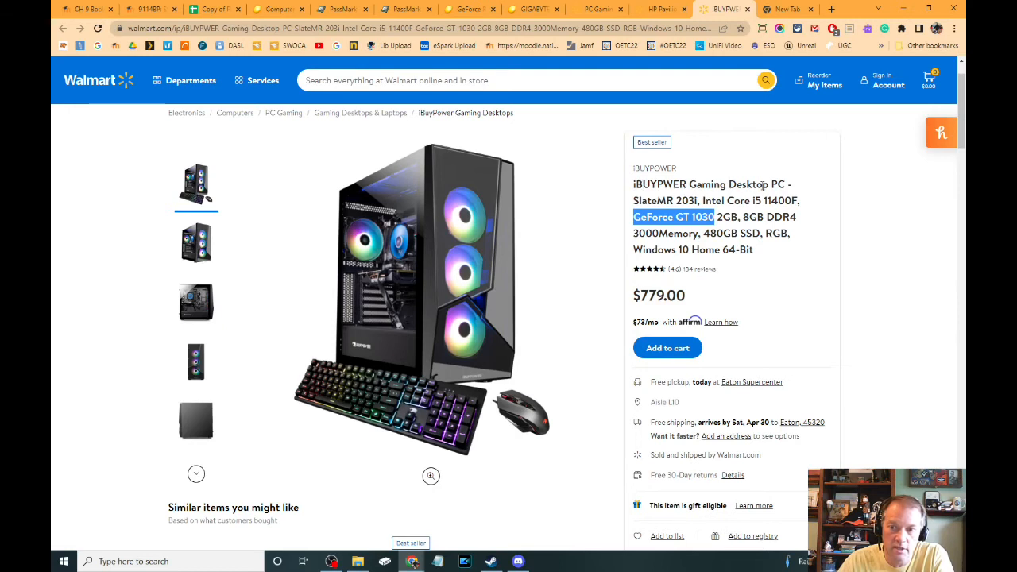
mouse_move(816, 146)
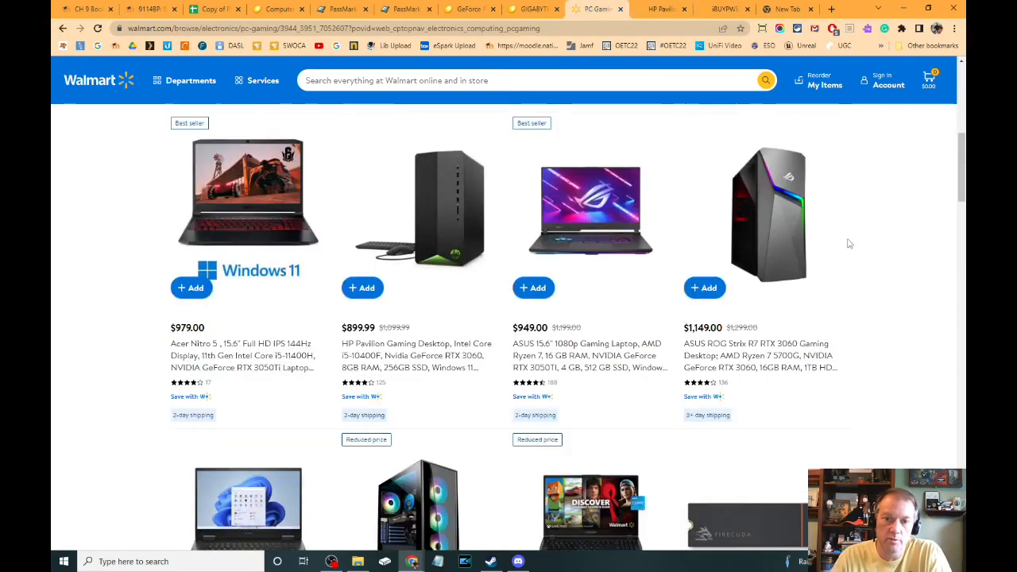
mouse_move(885, 258)
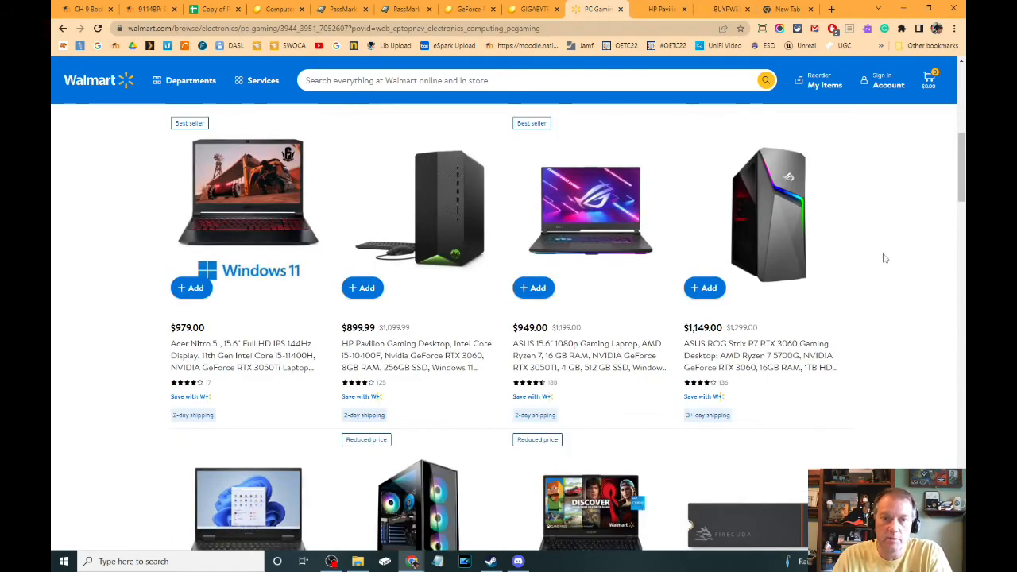
Scroll the PC Gaming results to the $1,099 iBUYPOWER TraceMR desktop with RTX 2060 and 16GB RAM
scroll(down, 3)
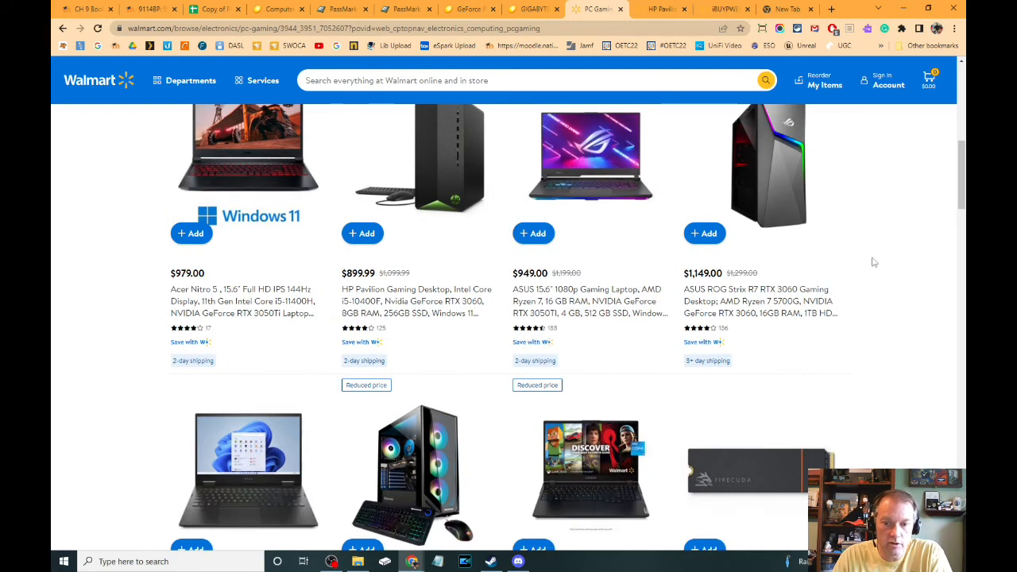
scroll(down, 3)
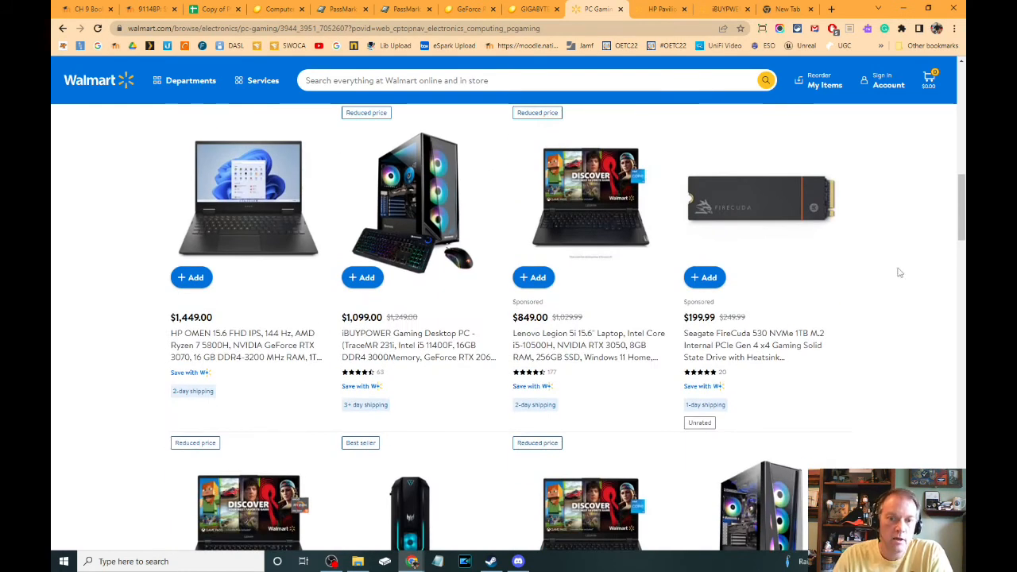
mouse_move(912, 273)
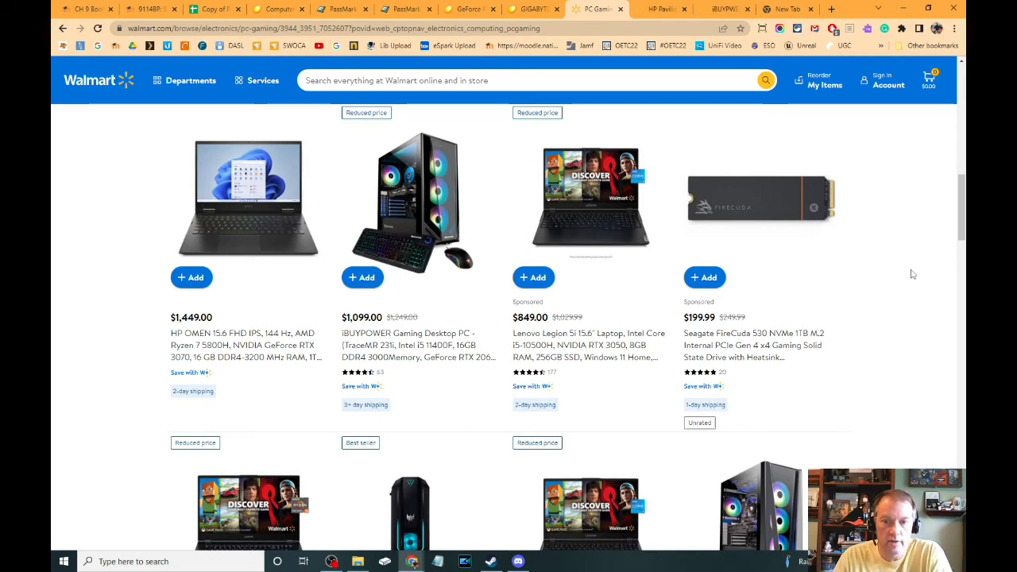
scroll(down, 3)
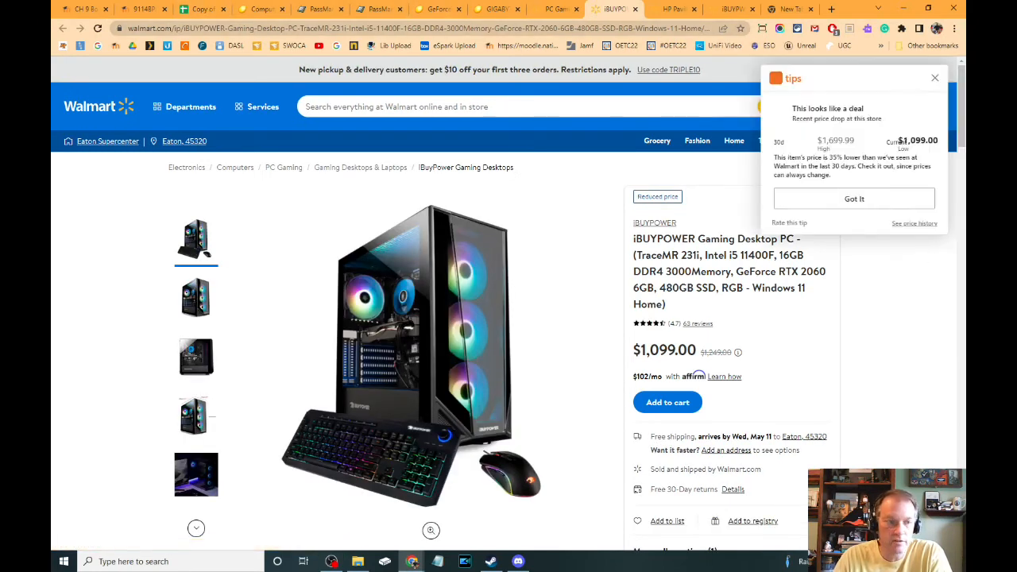
View Newegg's GeForce RTX 2060 cards from $389.99, then return to Walmart's $779 iBUYPOWER SlateMR listing
click(435, 9)
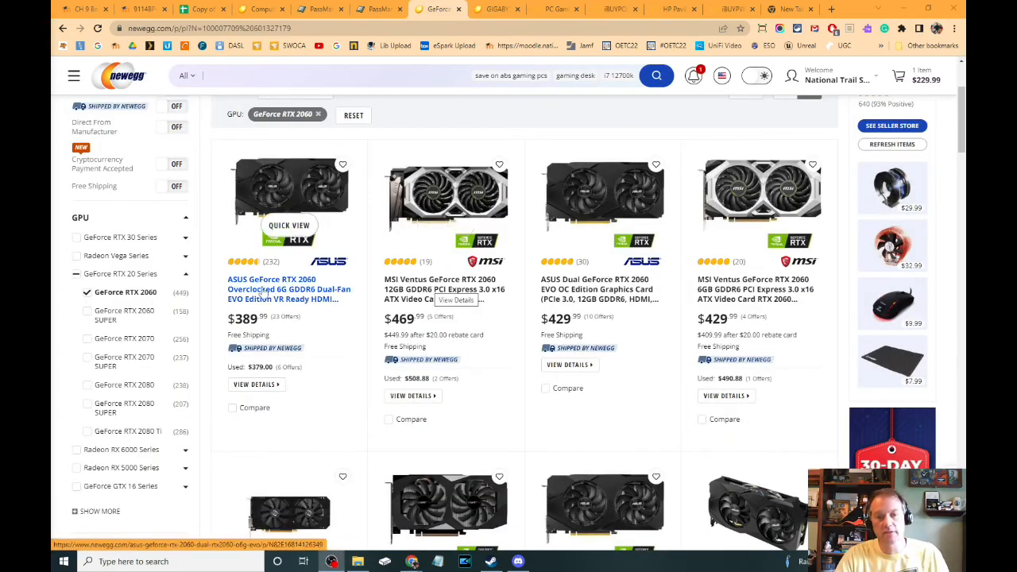
click(786, 10)
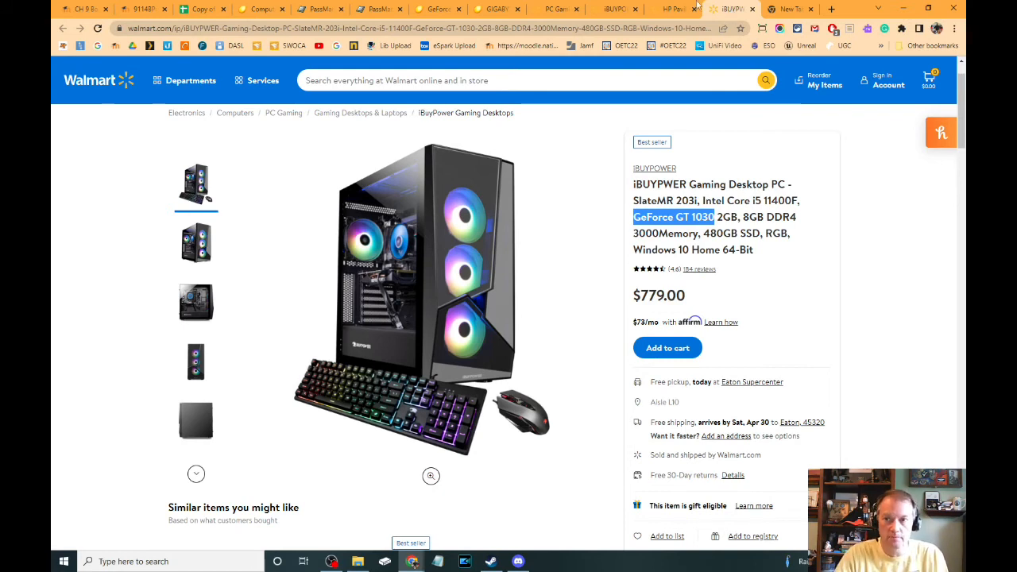
Revisit the $899.99 HP Pavilion listing, then switch to the $32.17 HyperX Fury 8GB DDR4 page
click(671, 10)
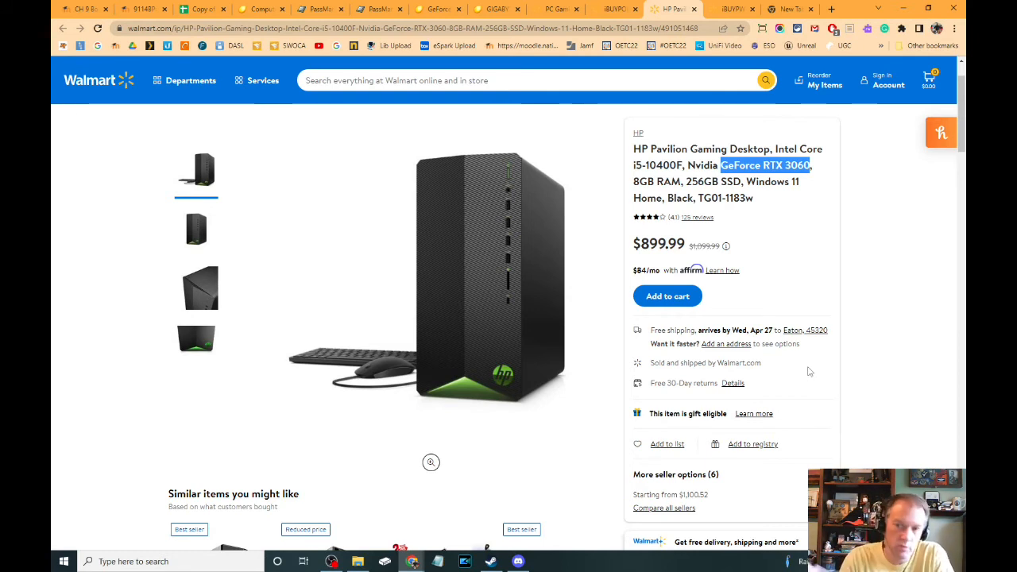
mouse_move(767, 386)
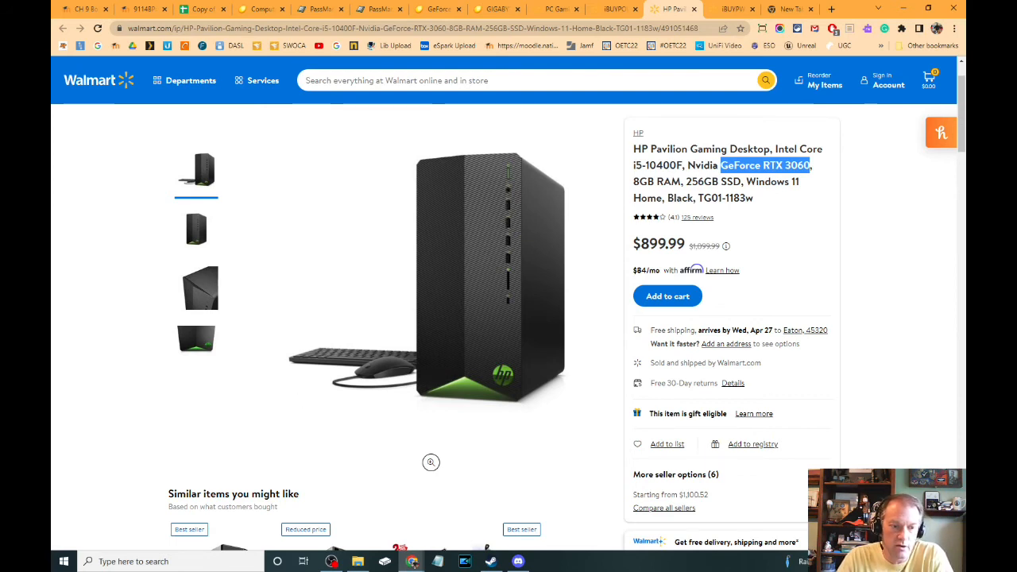
click(439, 10)
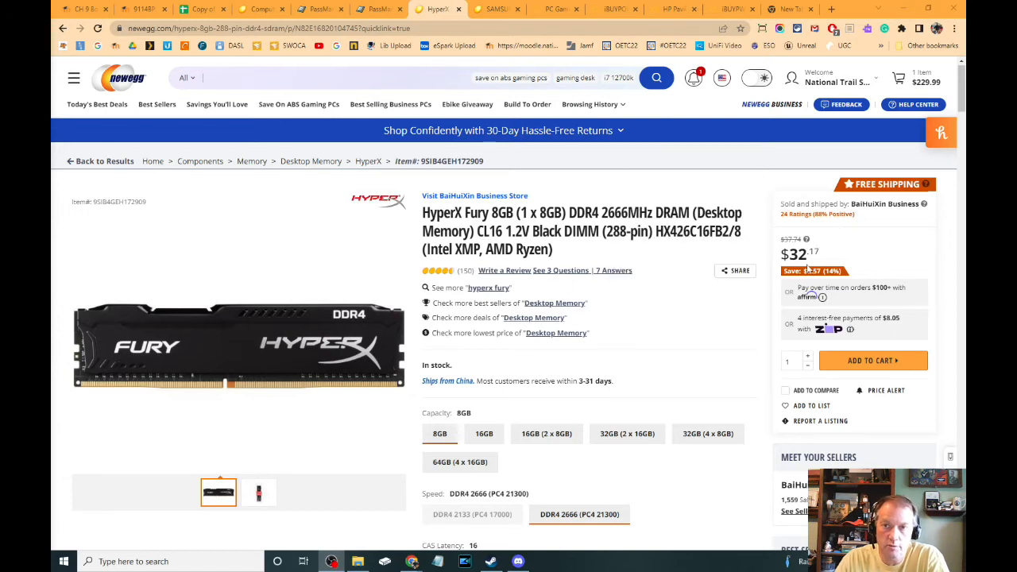
Compare the $219.99 Samsung 870 EVO 2TB SSD against the HyperX Fury RAM, ending on the HP Pavilion listing
click(497, 9)
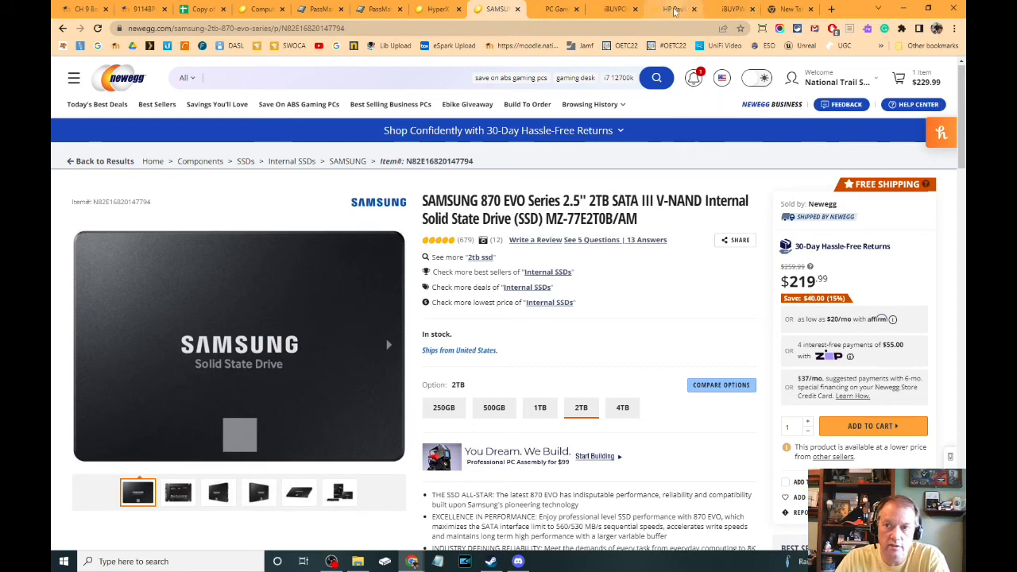
click(674, 9)
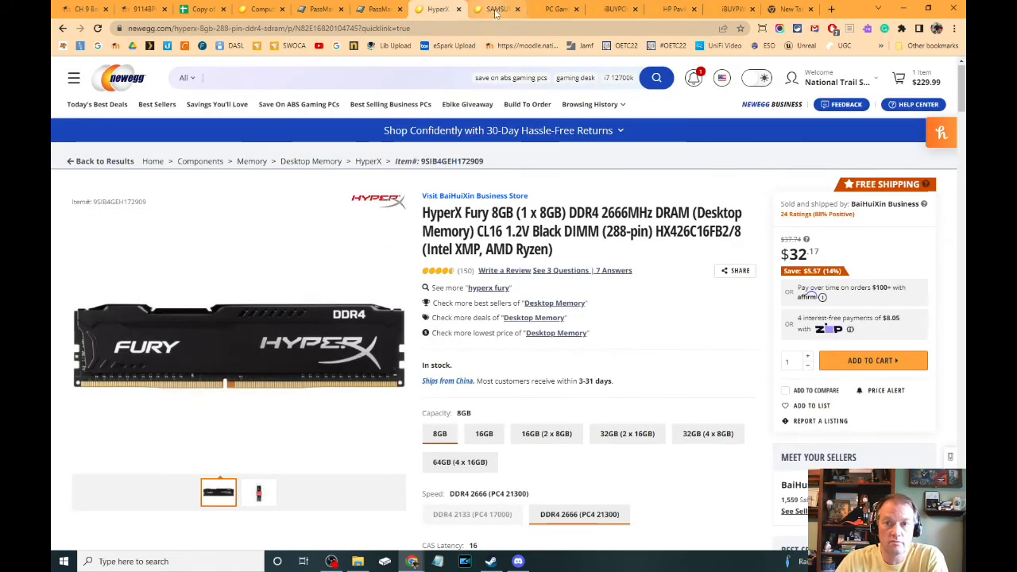
click(492, 10)
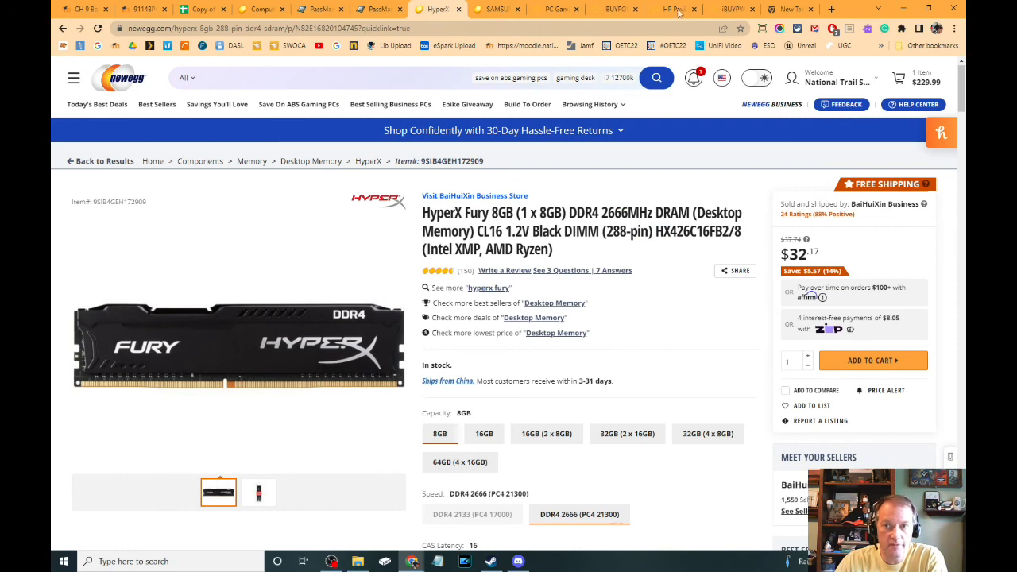
click(674, 10)
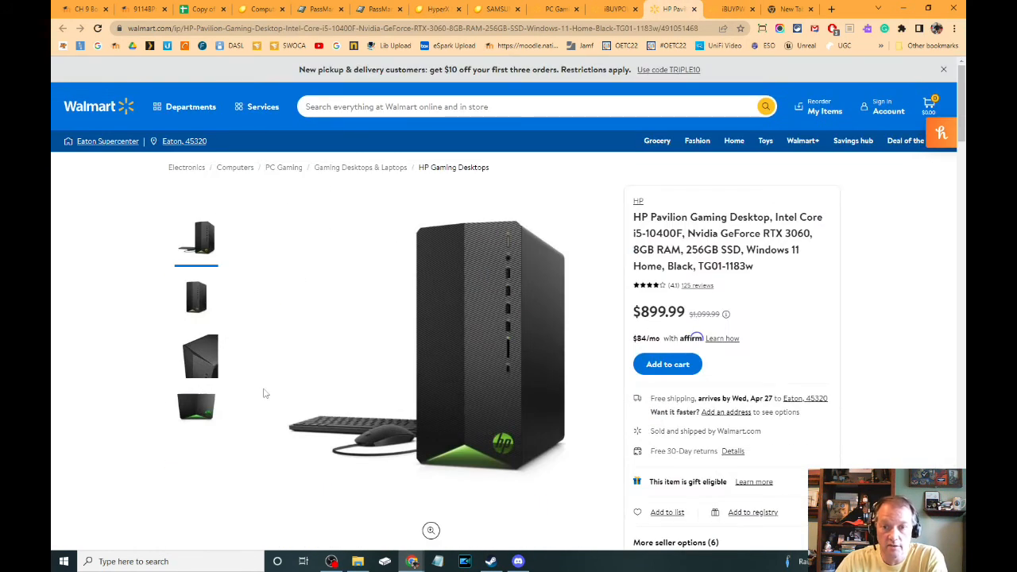
mouse_move(614, 157)
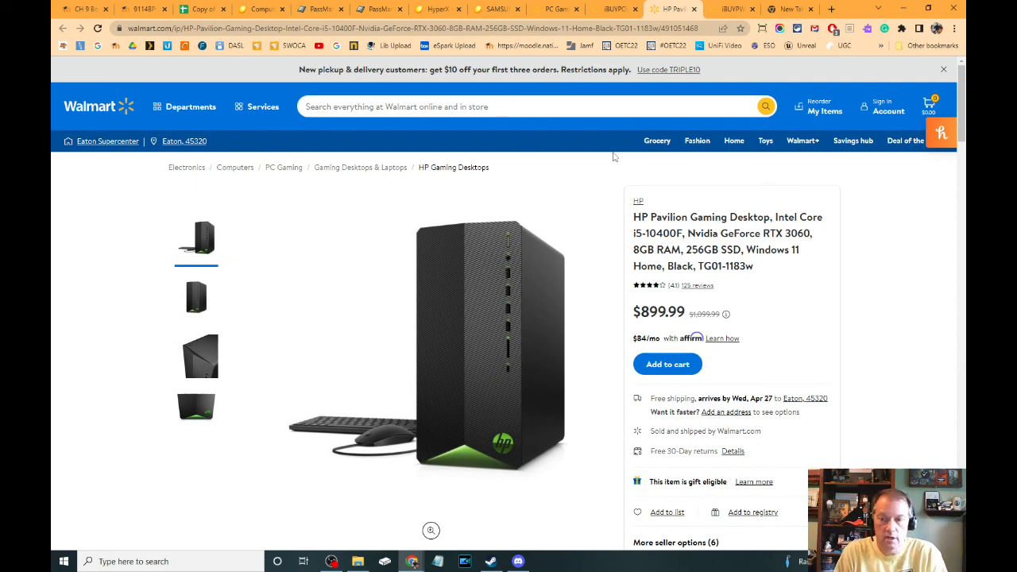
Scroll to Product details showing the Pavilion's 8GB DDR4-2666 memory on one module
scroll(down, 3)
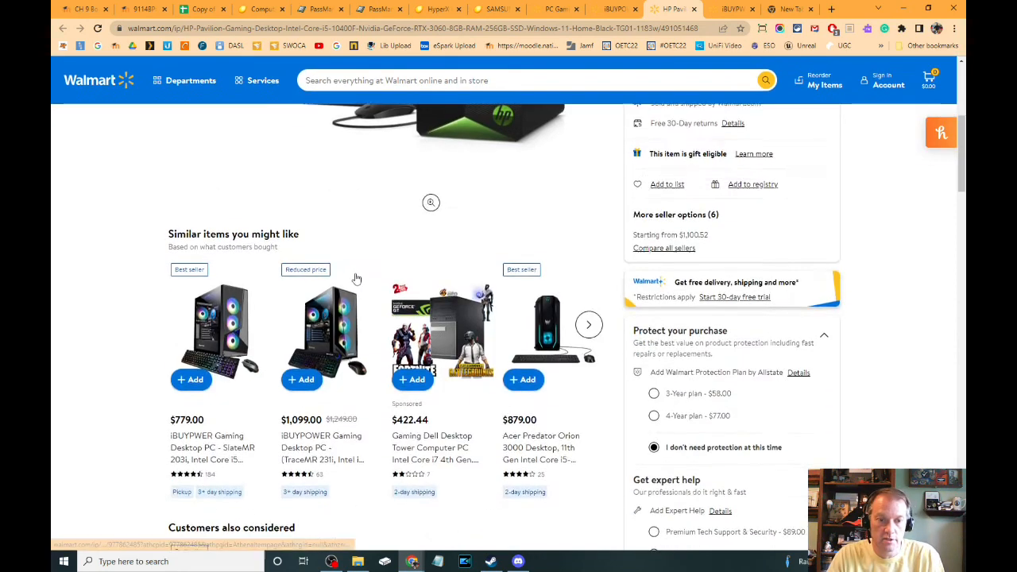
scroll(down, 3)
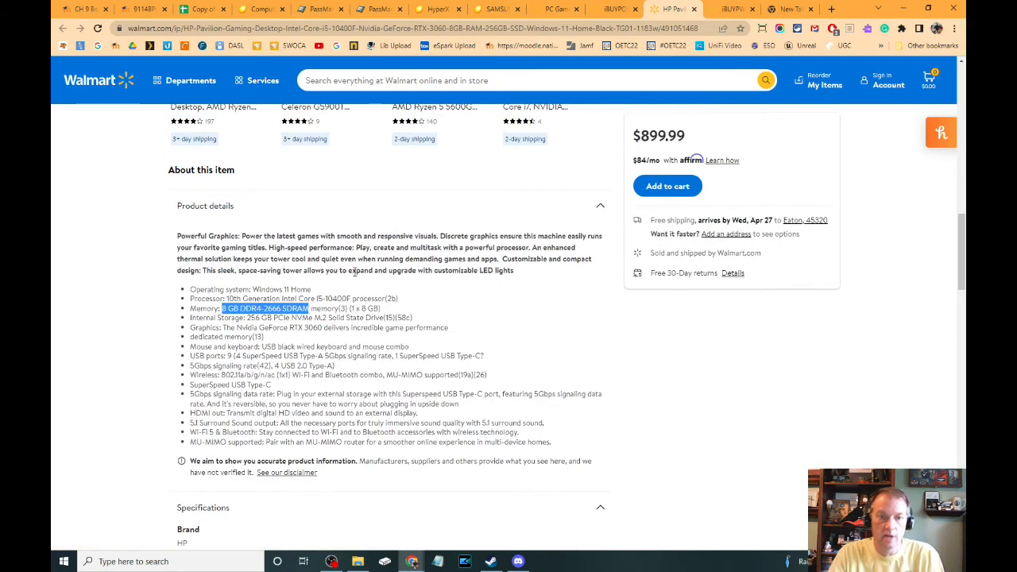